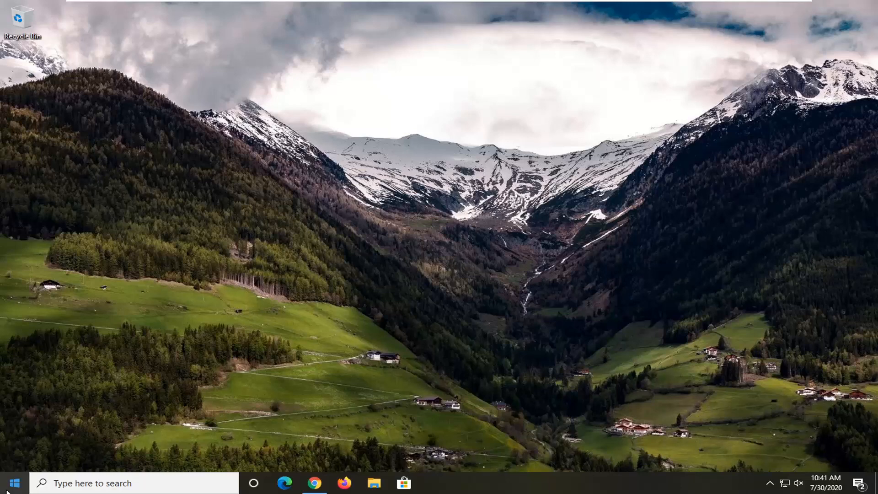
Search Start for 'disk ma' and launch Create and format hard disk partitions.
{"action": "left_click", "coordinate": [14, 482]}
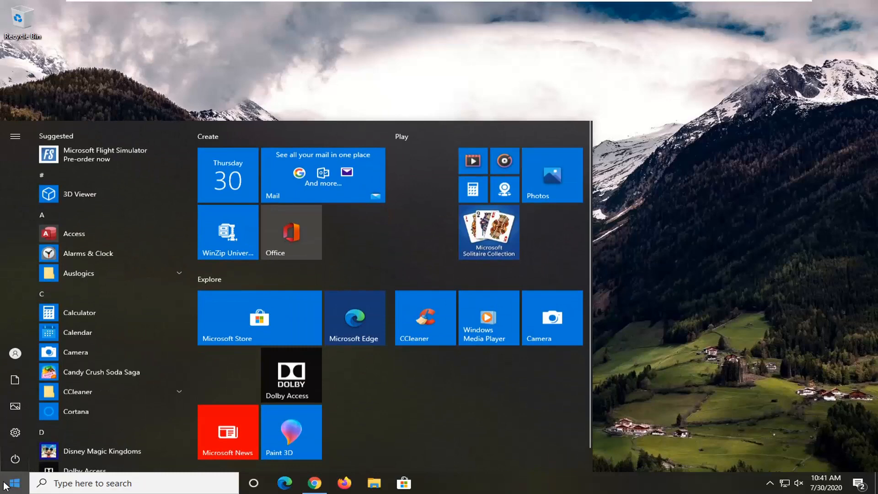
{"action": "type", "text": "disk management"}
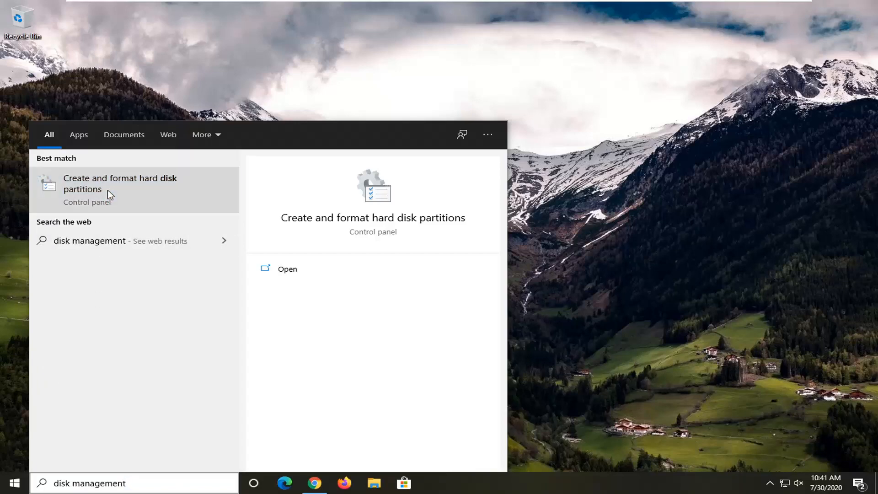
{"action": "left_click", "coordinate": [120, 188]}
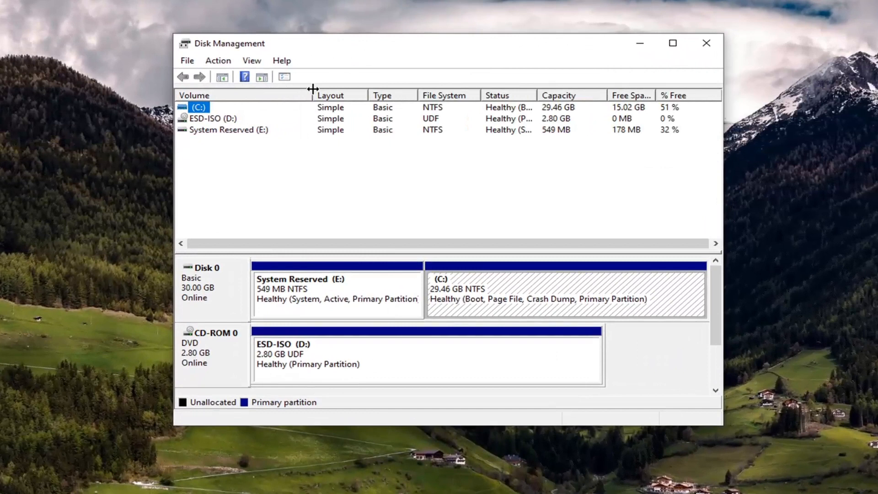
Bring up Change Drive Letter and Paths for the System Reserved (E:) volume from its context menu.
{"action": "left_click", "coordinate": [228, 129]}
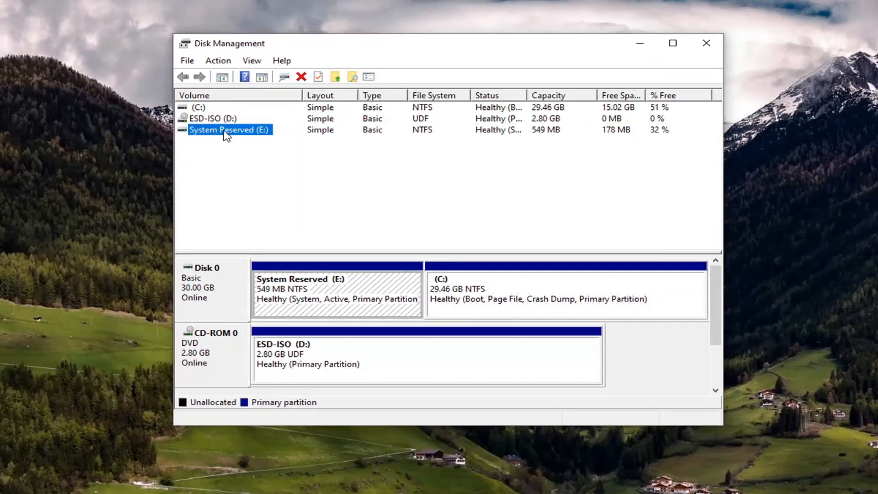
{"action": "right_click", "coordinate": [228, 129]}
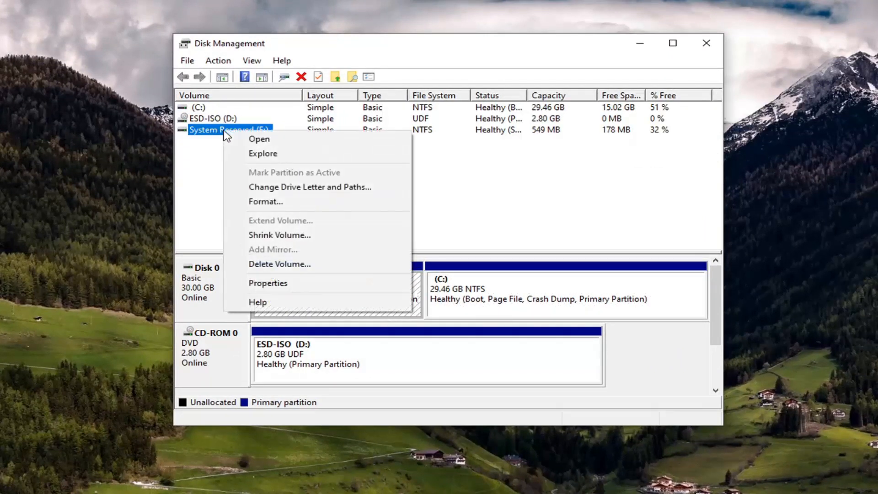
{"action": "mouse_move", "coordinate": [310, 186]}
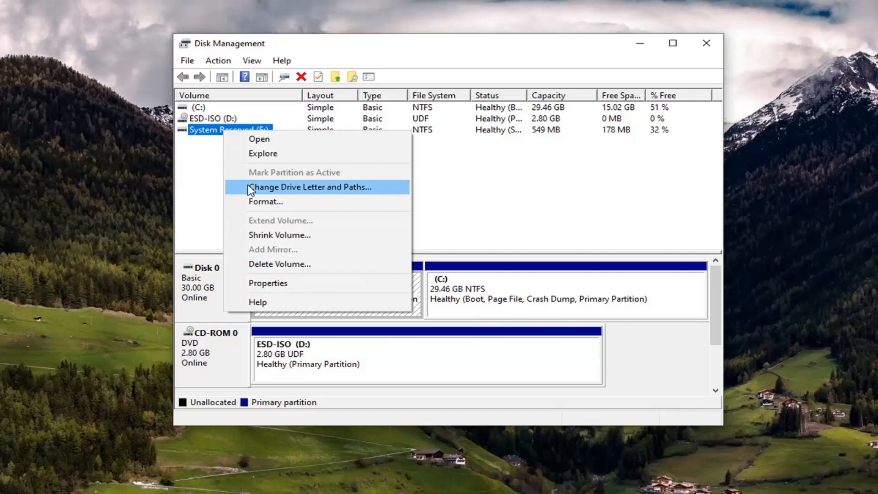
{"action": "left_click", "coordinate": [310, 186]}
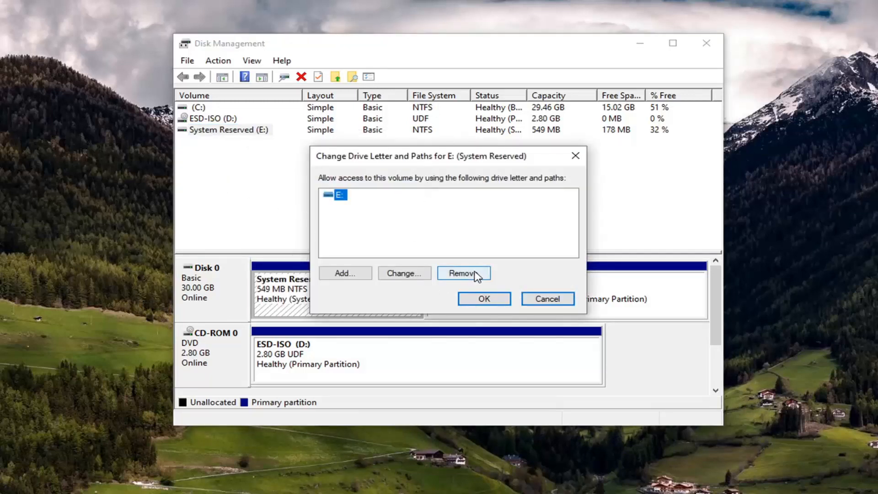
Remove the E: letter, confirming both the removal and in-use warnings, then close Disk Management.
{"action": "left_click", "coordinate": [463, 273]}
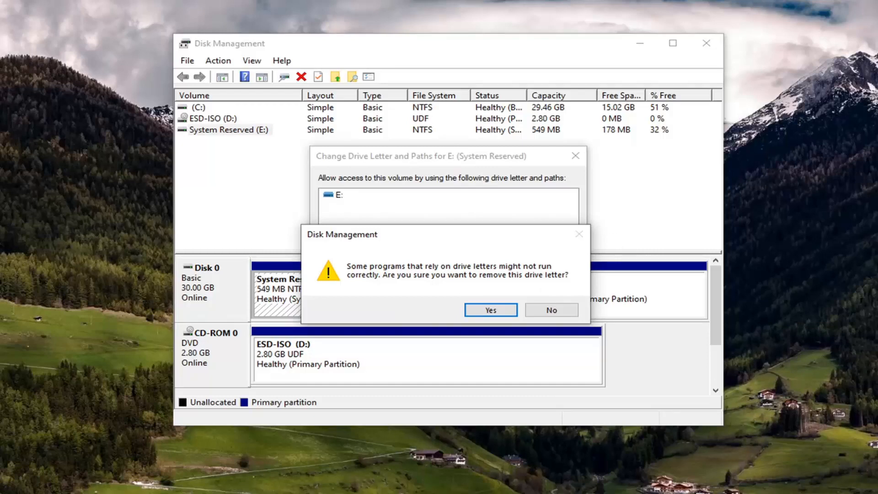
{"action": "left_click", "coordinate": [490, 310]}
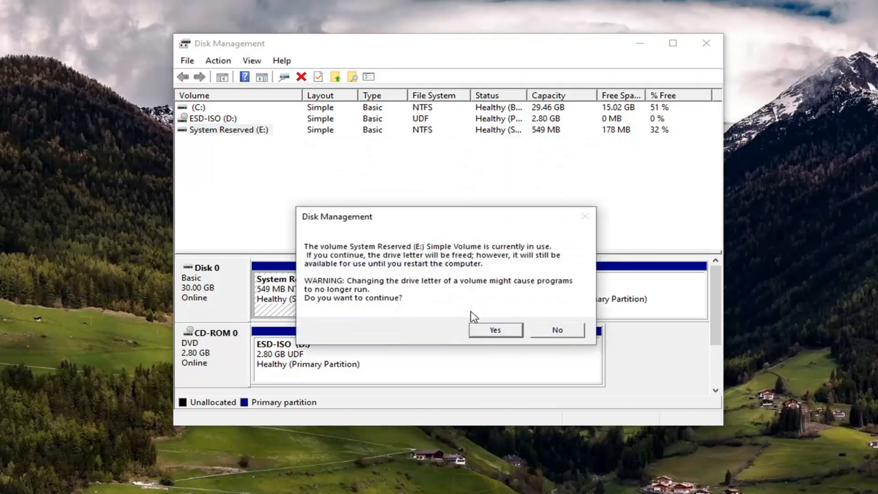
{"action": "mouse_move", "coordinate": [495, 264]}
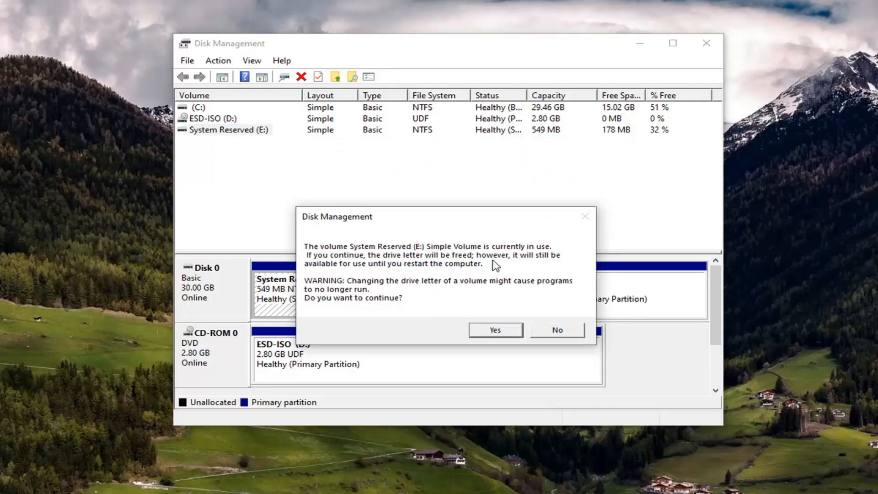
{"action": "mouse_move", "coordinate": [473, 264]}
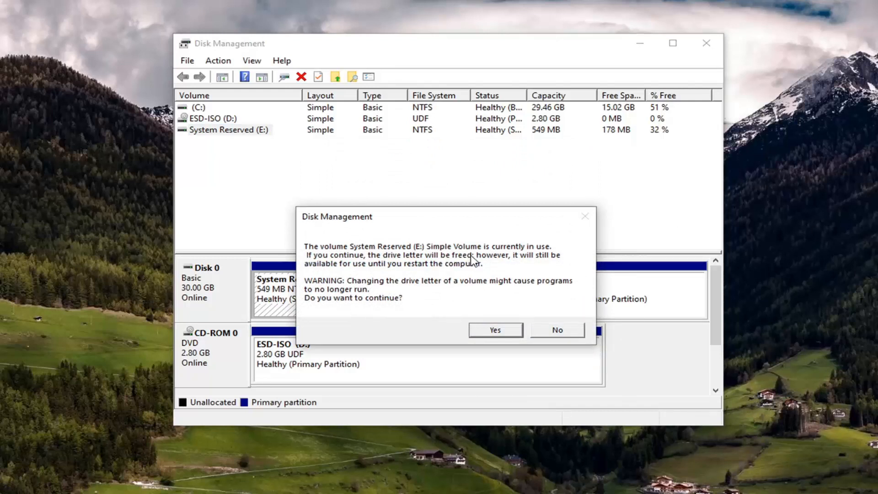
{"action": "mouse_move", "coordinate": [320, 274]}
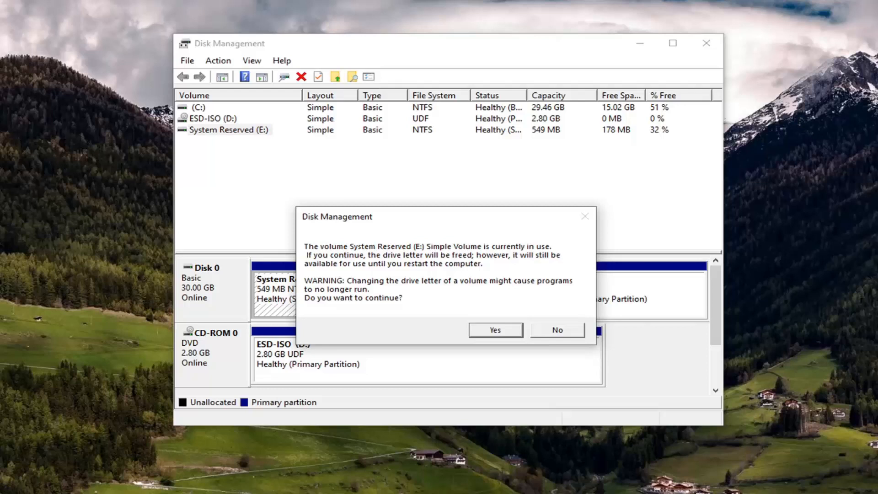
{"action": "mouse_move", "coordinate": [397, 290]}
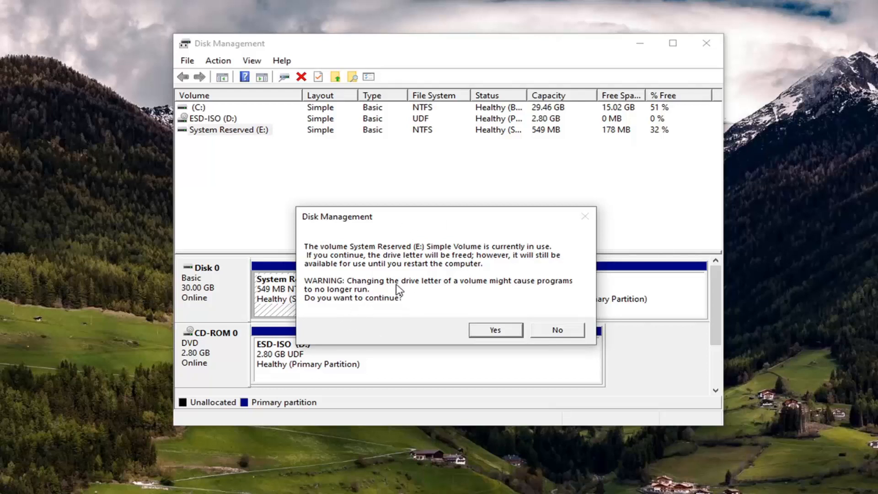
{"action": "mouse_move", "coordinate": [324, 301]}
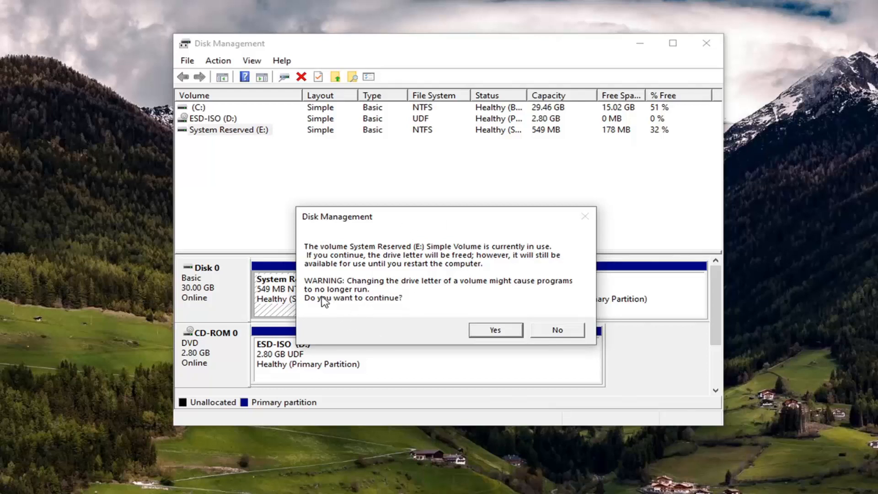
{"action": "mouse_move", "coordinate": [491, 342]}
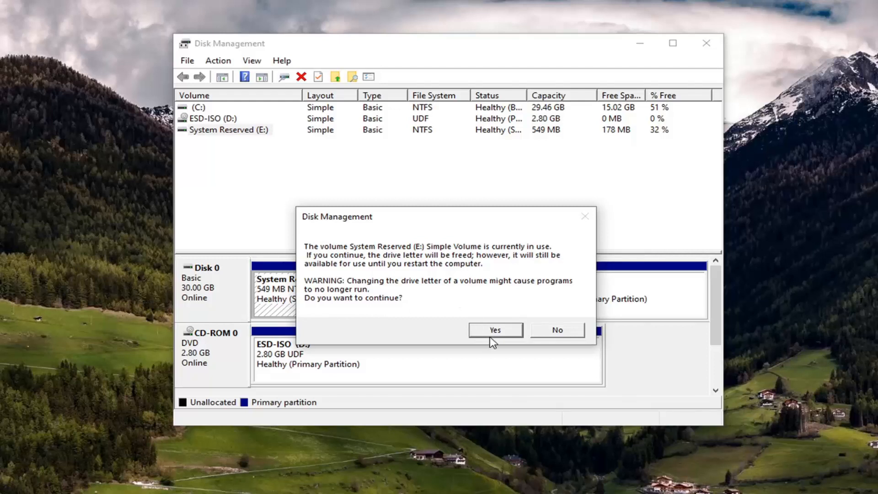
{"action": "left_click", "coordinate": [495, 330]}
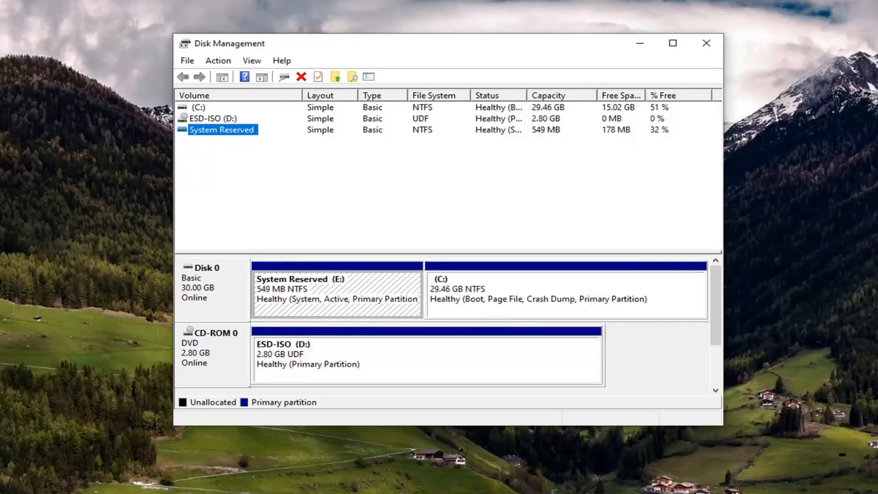
{"action": "left_click", "coordinate": [705, 43]}
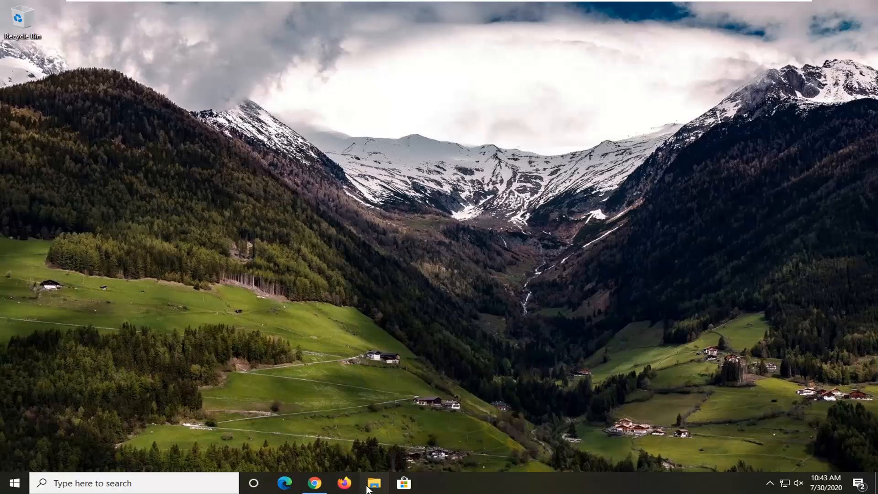
Verify in This PC that only C: and D: remain, then close the Explorer windows.
{"action": "left_click", "coordinate": [373, 483]}
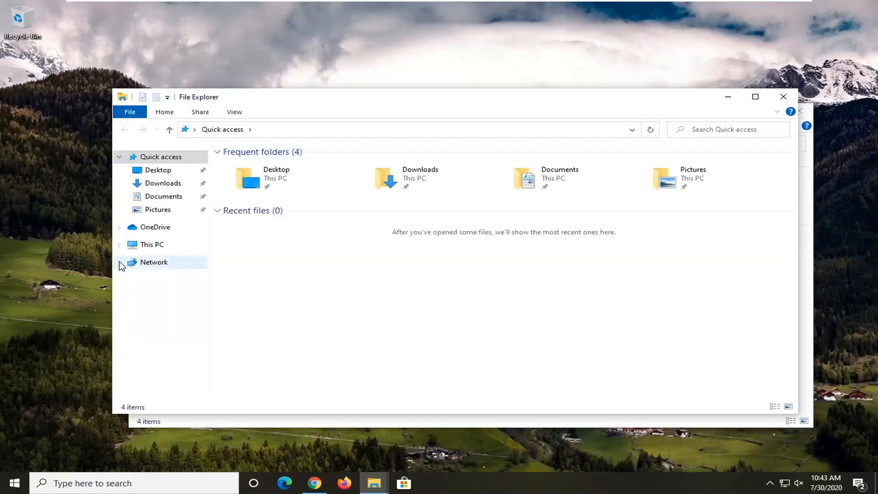
{"action": "left_click", "coordinate": [151, 244]}
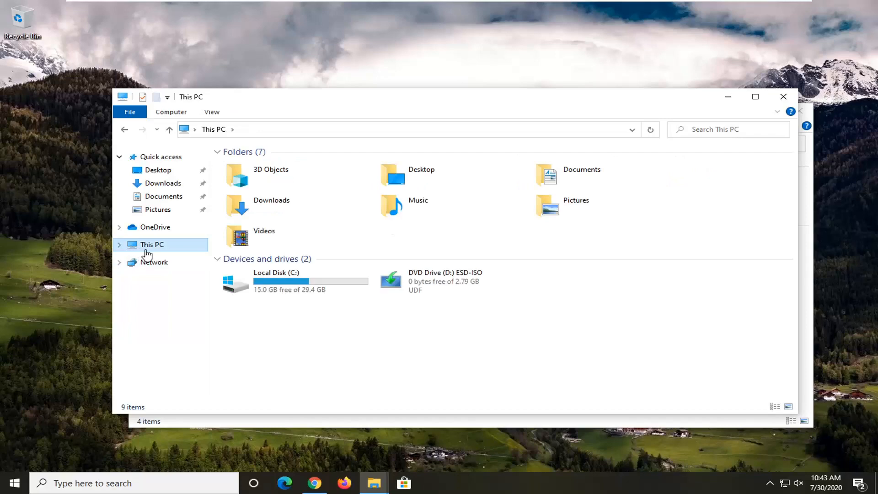
{"action": "left_click", "coordinate": [165, 157]}
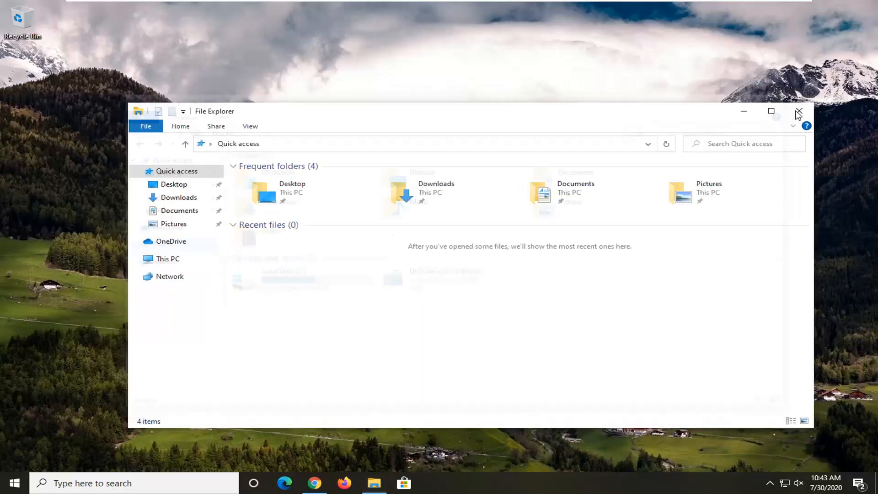
{"action": "left_click", "coordinate": [797, 112]}
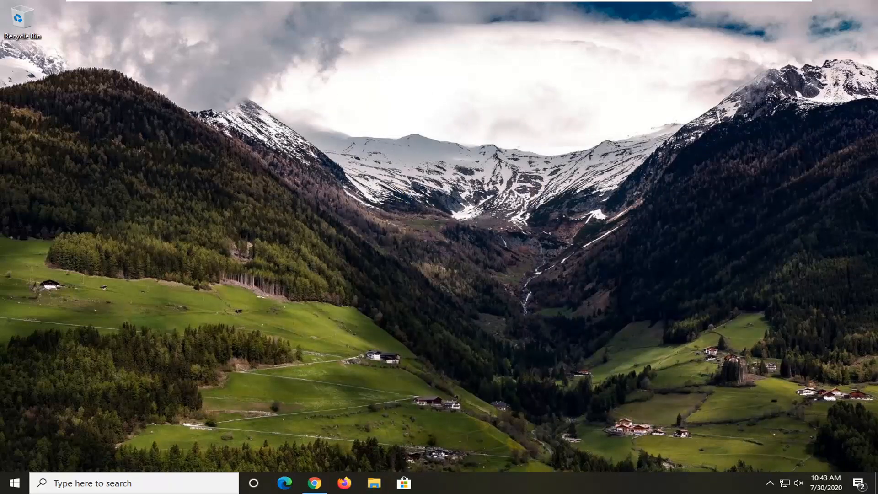